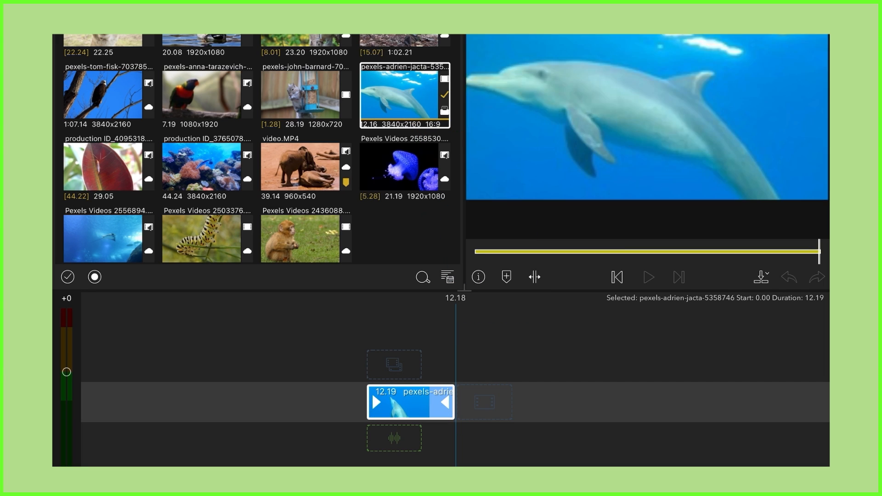
Step: Drag the dolphin clip off the timeline and preview the dolphin footage from the library
drag(410, 402, 501, 382)
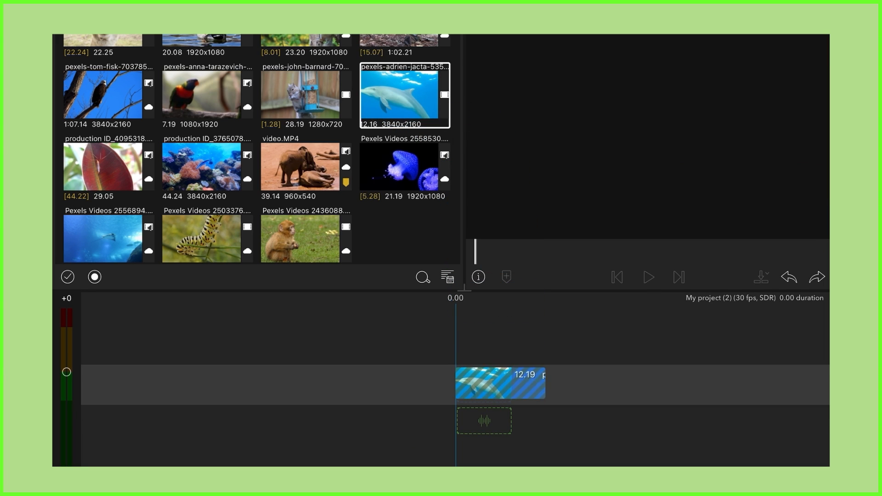
click(404, 95)
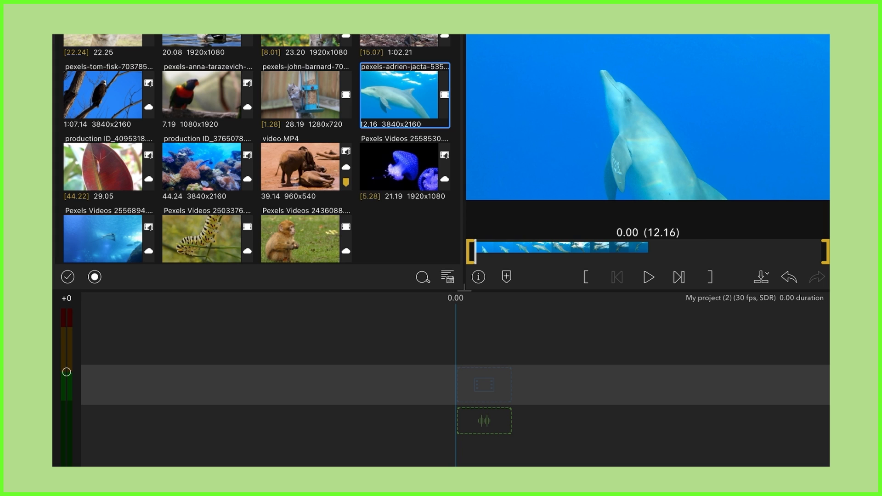
click(586, 277)
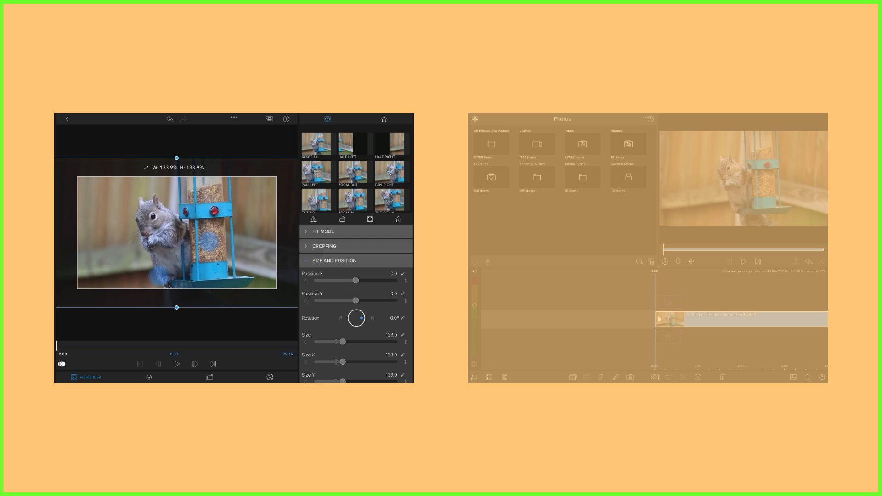
click(614, 377)
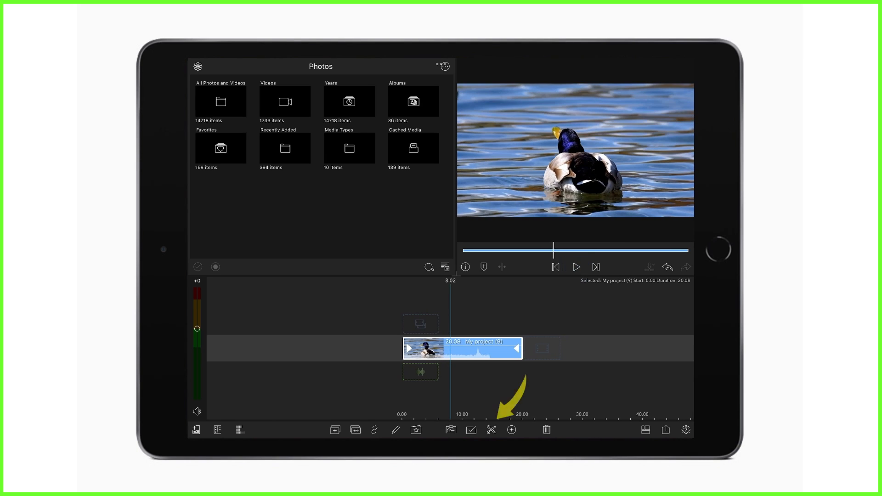
Step: Split the duck clip with the scissors button at 8.02
click(490, 430)
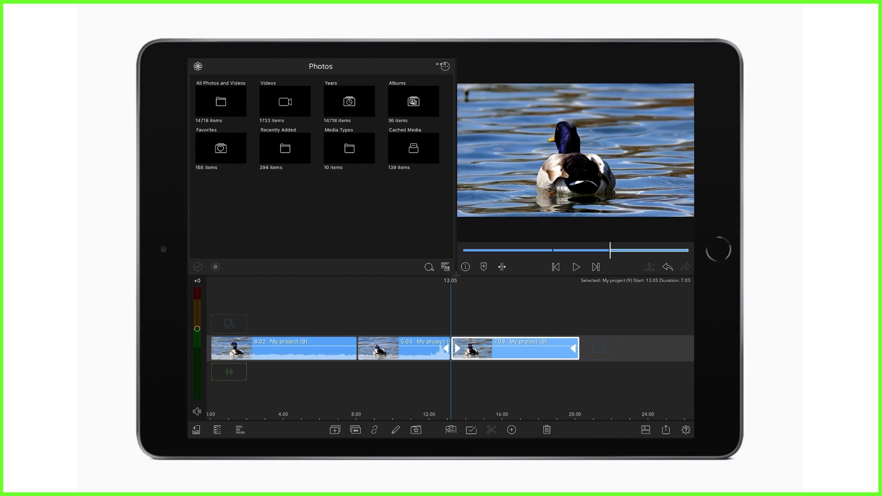
Step: Select the final duck clip piece and delete it with the trash button
click(546, 429)
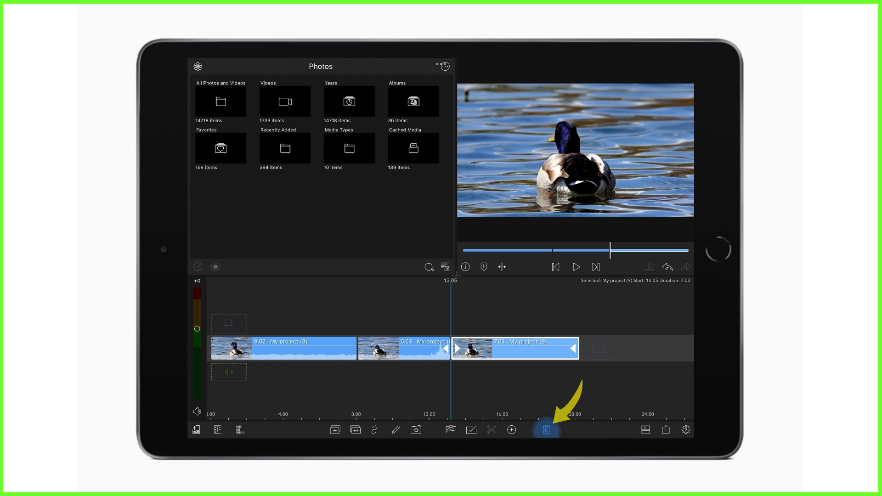
click(546, 430)
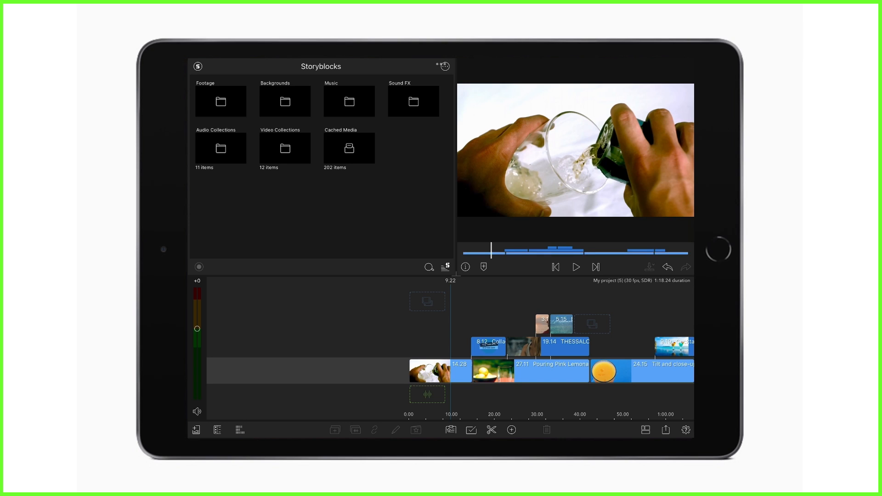
Step: Select the first lemonade clip and turn on multi-select
click(471, 431)
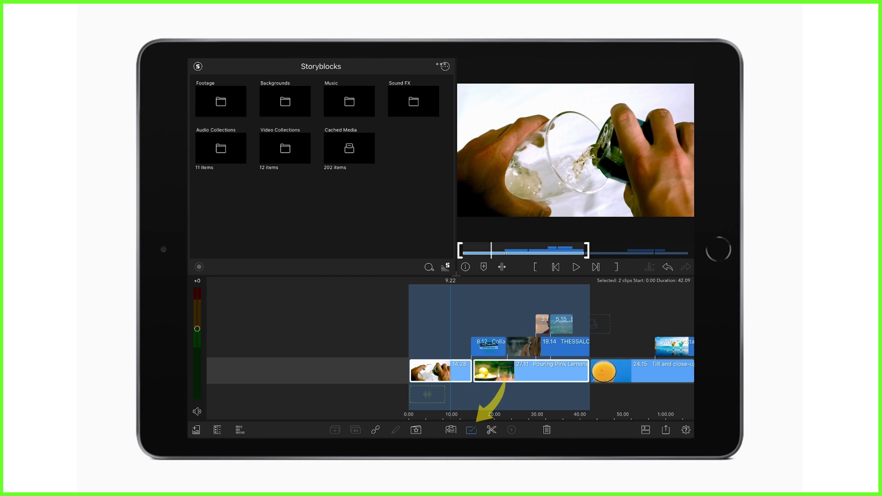
click(489, 343)
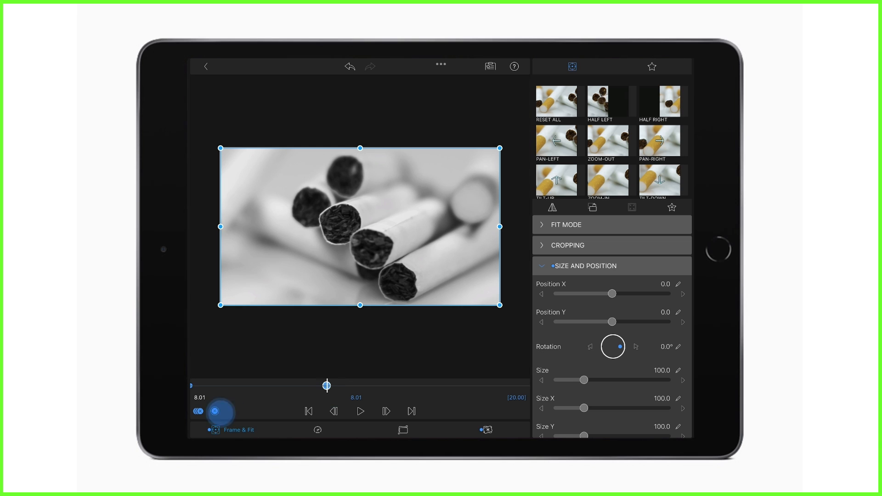
Step: View the cigarette clip's Color & Effects, then paste its copied attributes onto the cigar clip
click(486, 429)
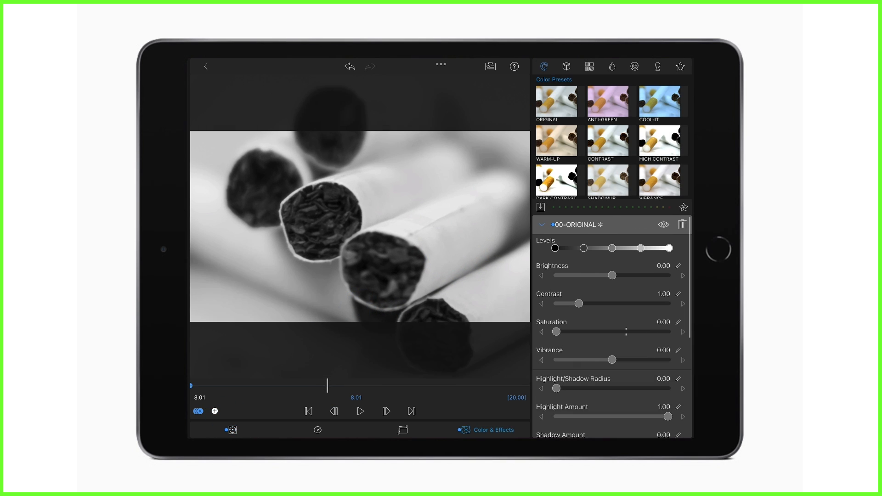
click(588, 67)
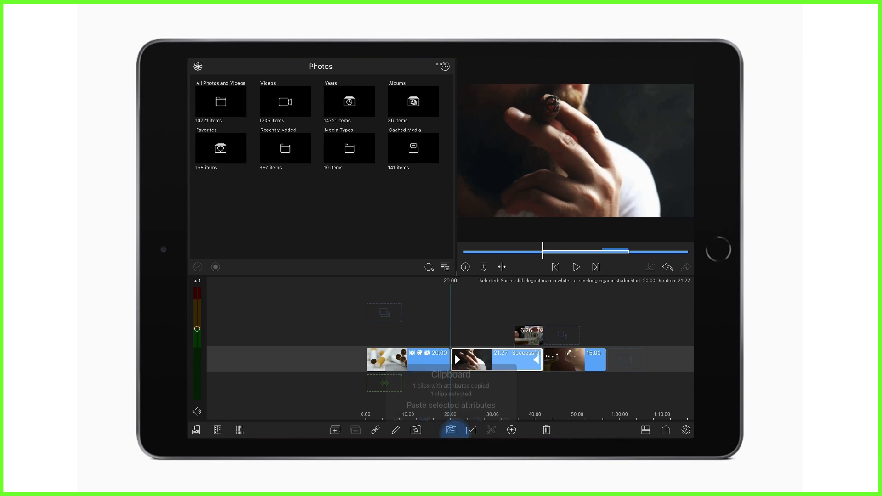
click(451, 429)
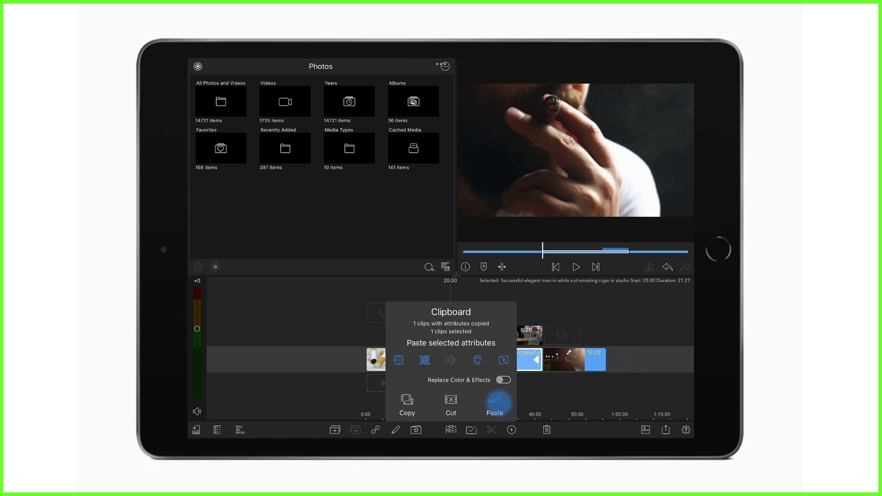
click(494, 402)
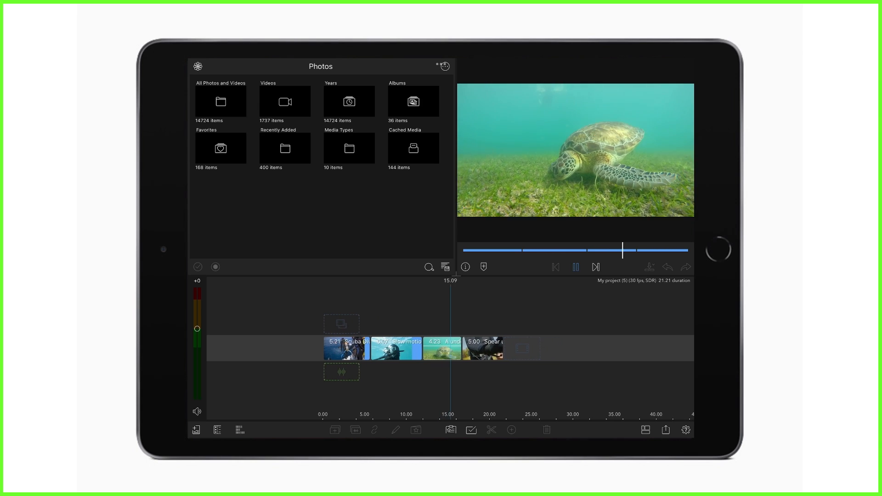
Step: Stop playback, select the 4.23-second sea turtle clip, and slip its footage to 5.26
click(576, 266)
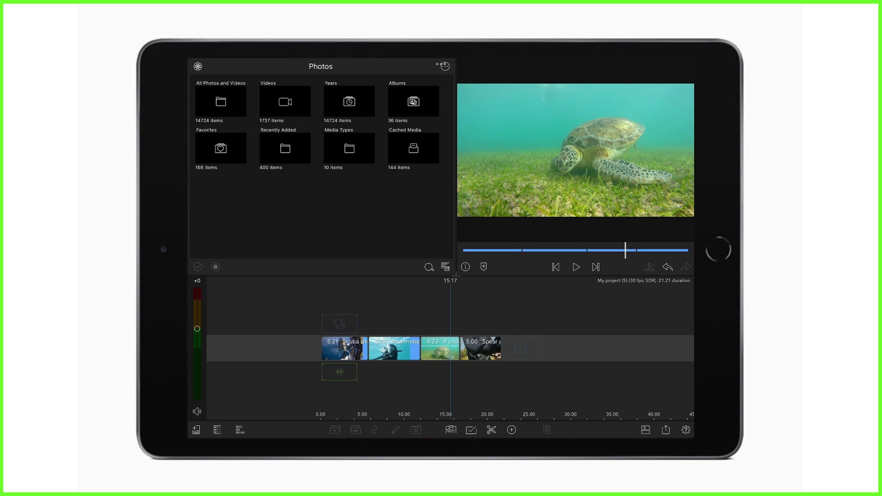
click(441, 349)
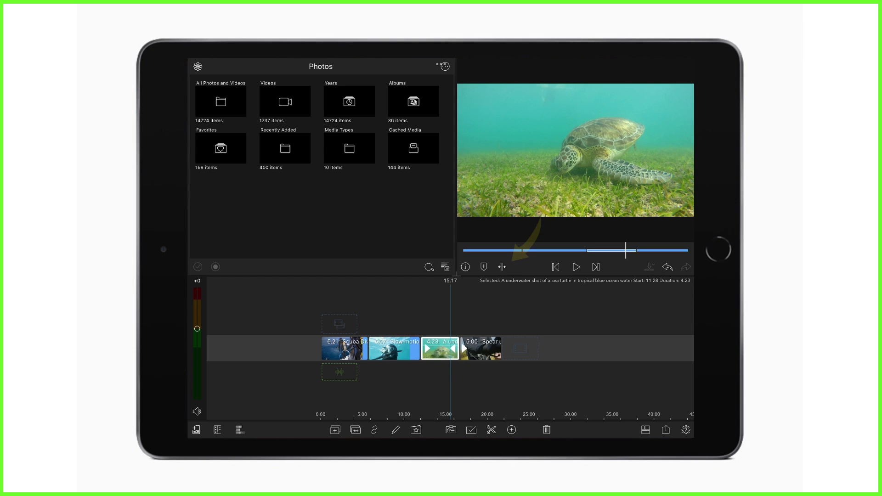
click(502, 266)
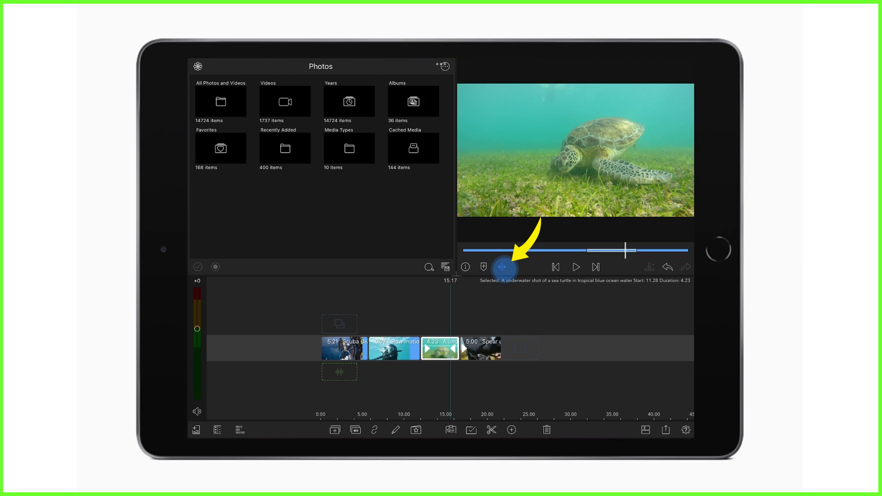
click(504, 267)
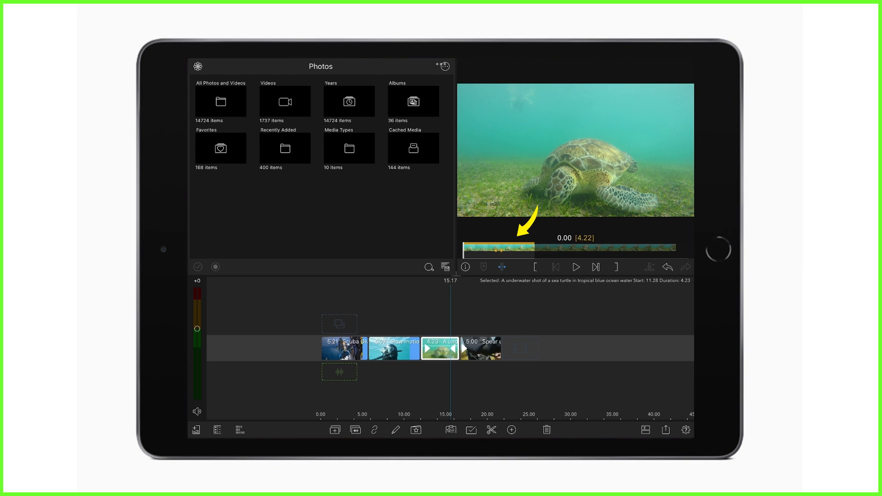
drag(495, 248, 514, 248)
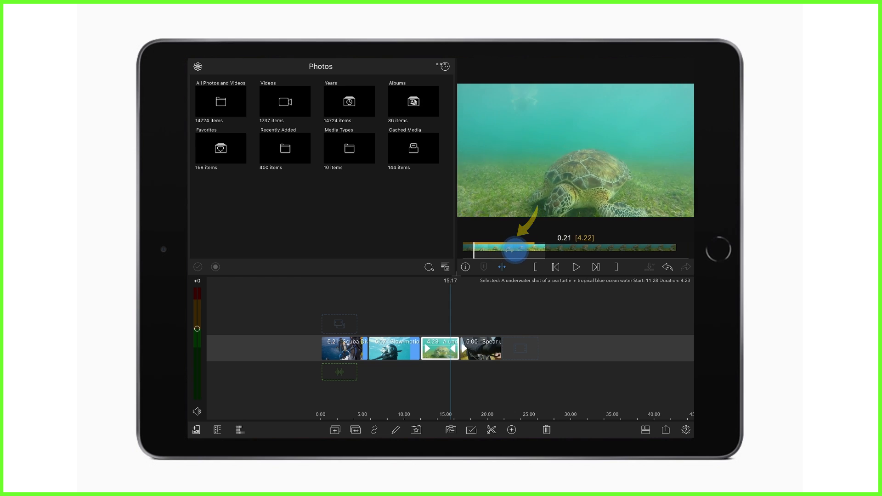
drag(511, 246, 588, 247)
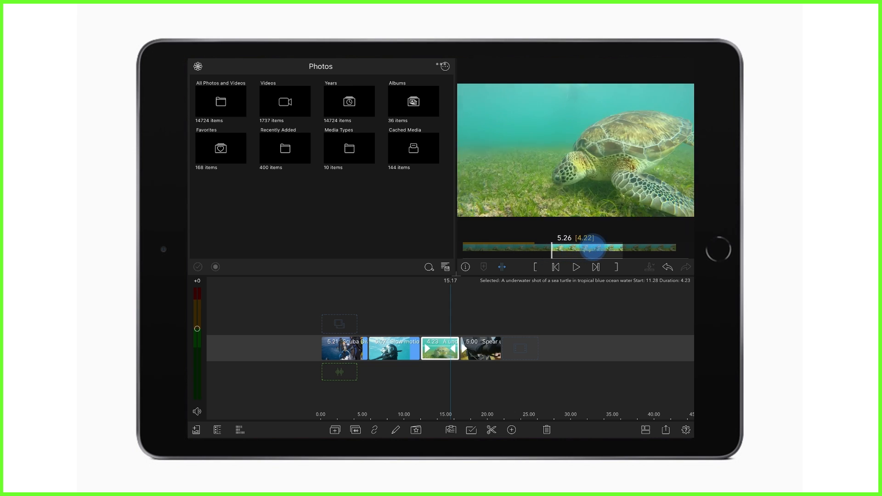